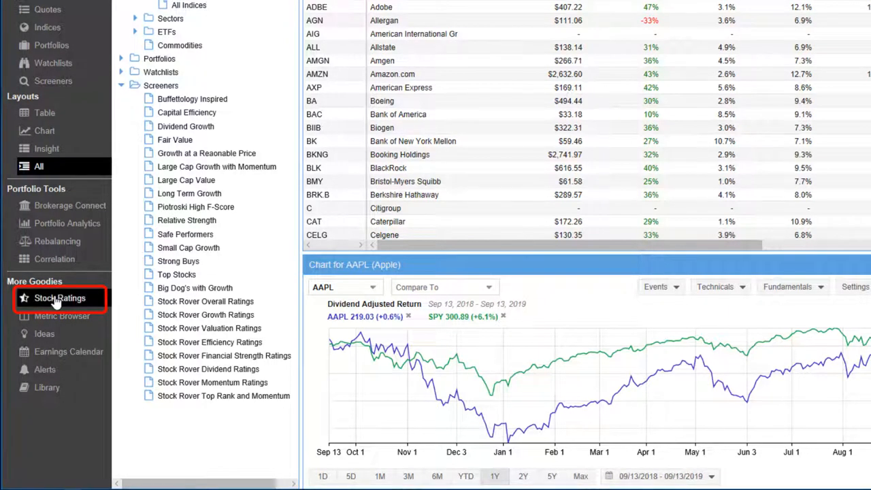
# Show the Stock Ratings view from More Goodies, landing on AAPL's Profile with overall score 80.
pyautogui.click(57, 297)
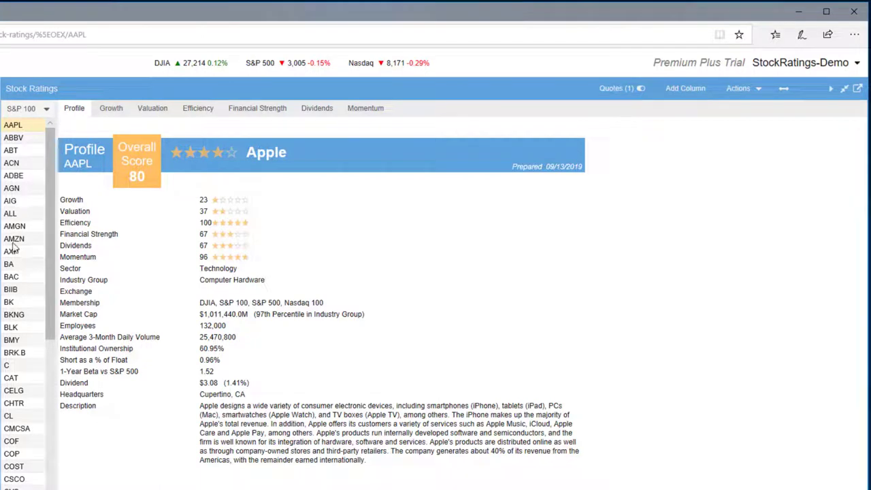
# Step through Apple's Growth (23), Valuation (37), Efficiency (100) and Financial Strength (67) ratings.
pyautogui.click(111, 109)
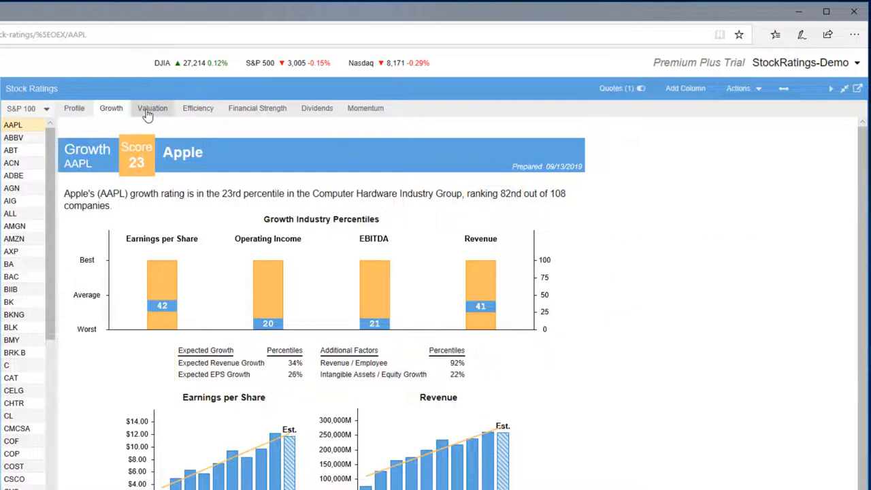
pyautogui.click(152, 108)
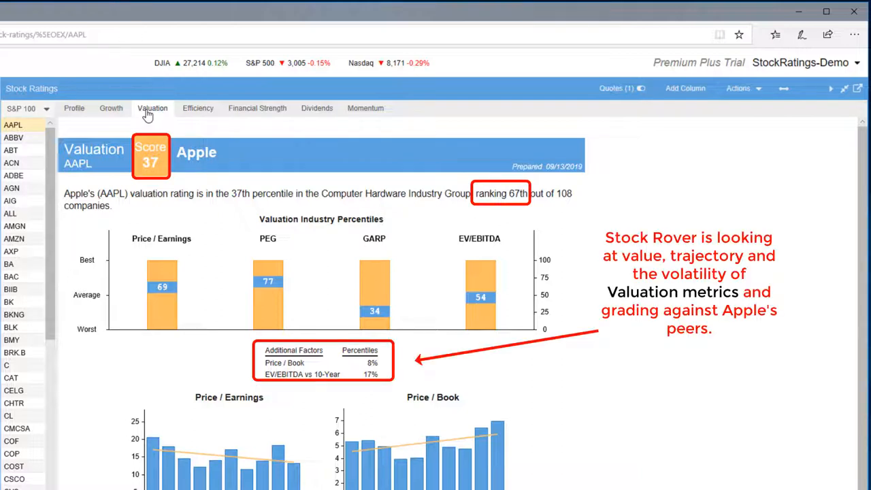
pyautogui.moveTo(195, 115)
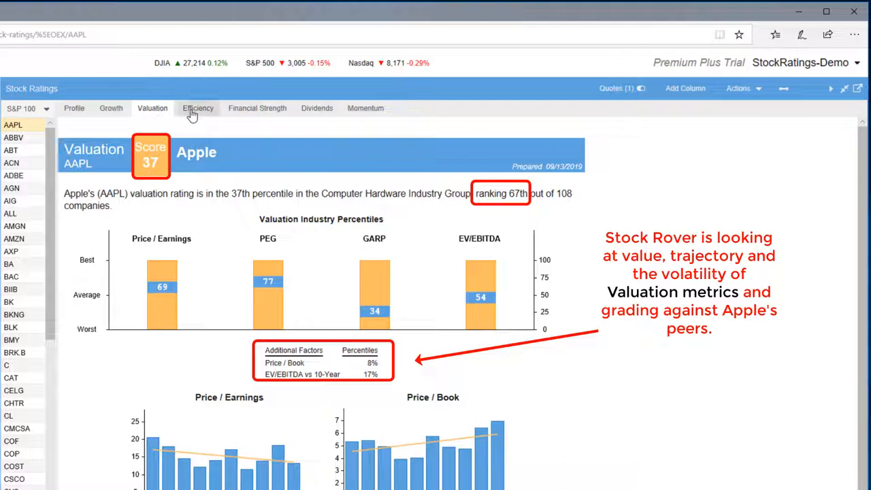
pyautogui.click(197, 109)
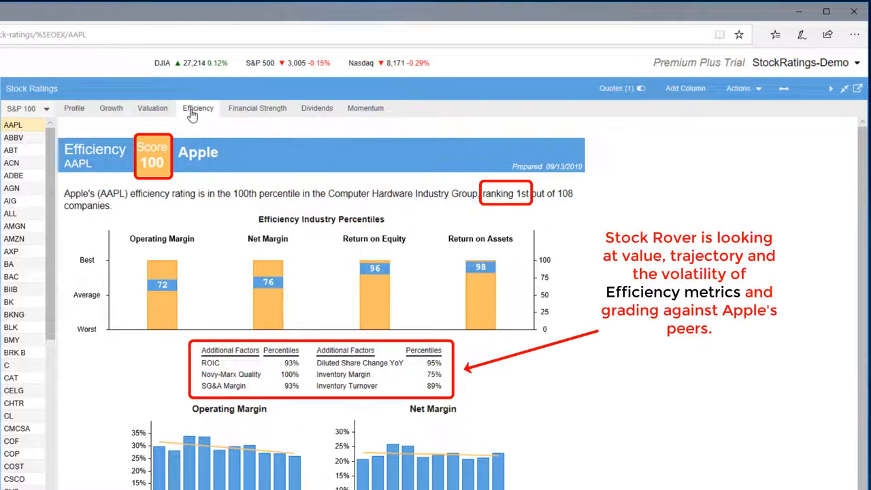
pyautogui.moveTo(218, 112)
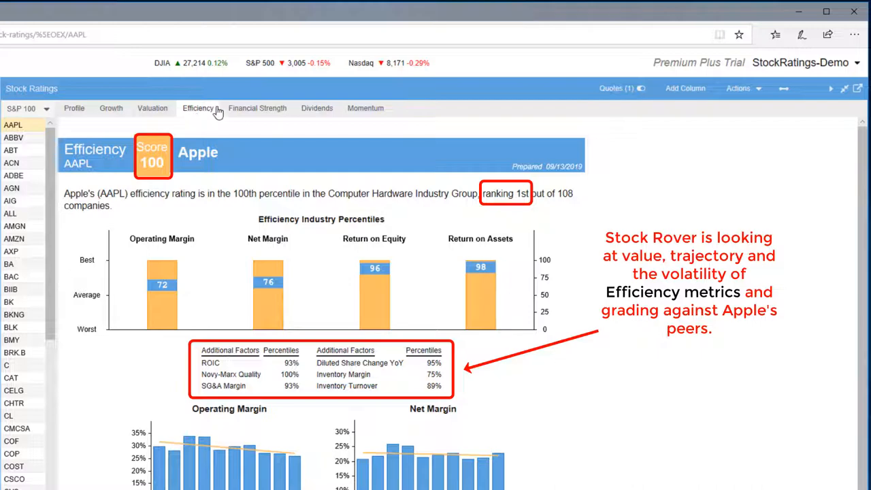
pyautogui.click(257, 109)
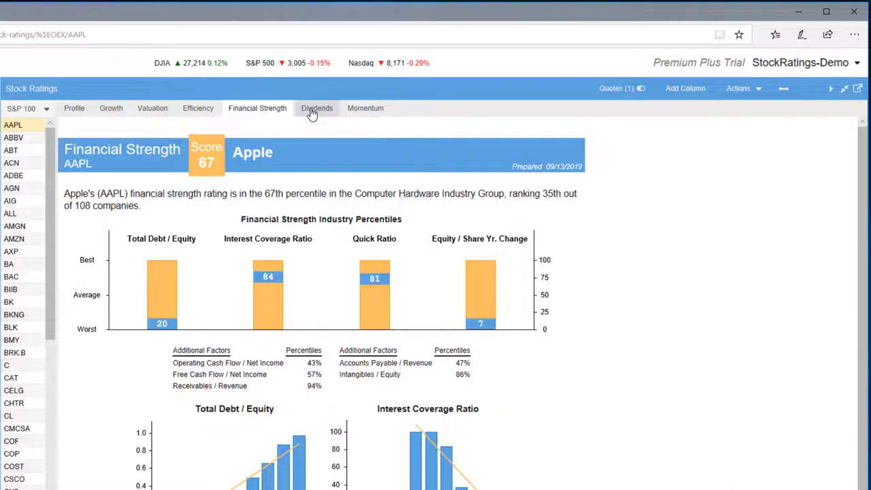
# View Apple's Dividends rating (67), then its Momentum rating (96).
pyautogui.click(317, 108)
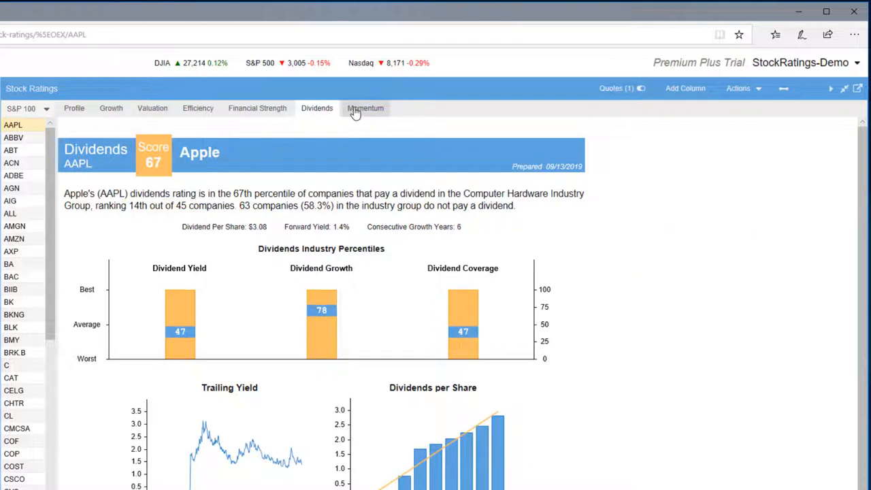
pyautogui.click(365, 108)
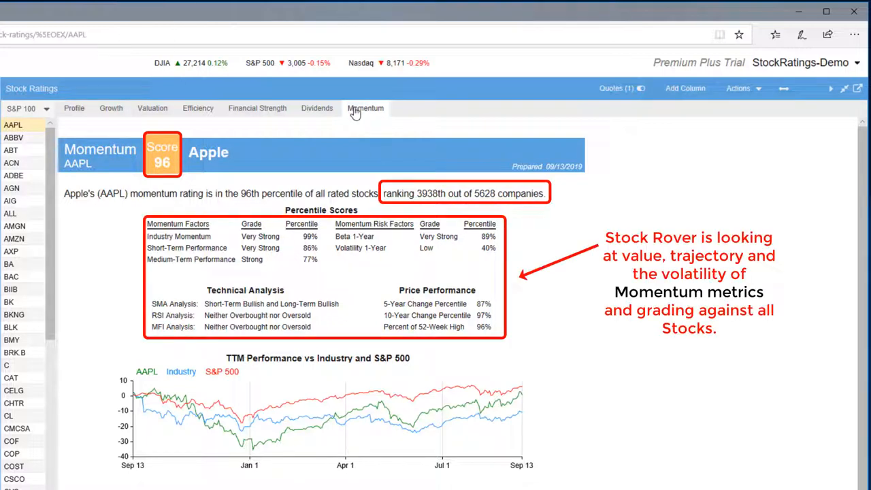
pyautogui.moveTo(381, 112)
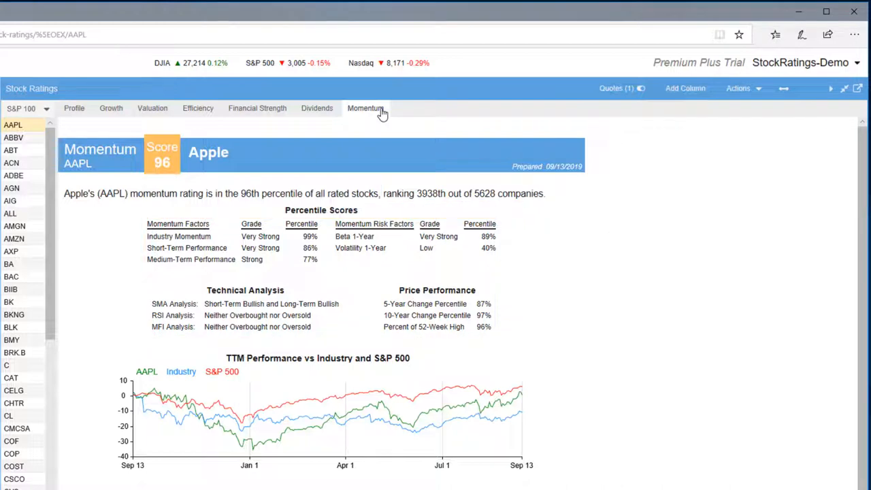
pyautogui.moveTo(118, 120)
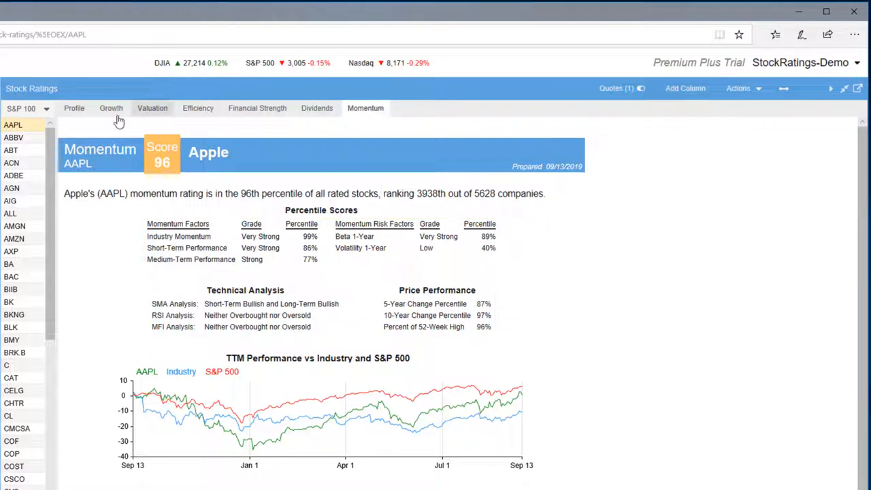
# Return to Apple's Growth rating (23, 82nd of 108) and move down toward the peer comparisons.
pyautogui.click(111, 109)
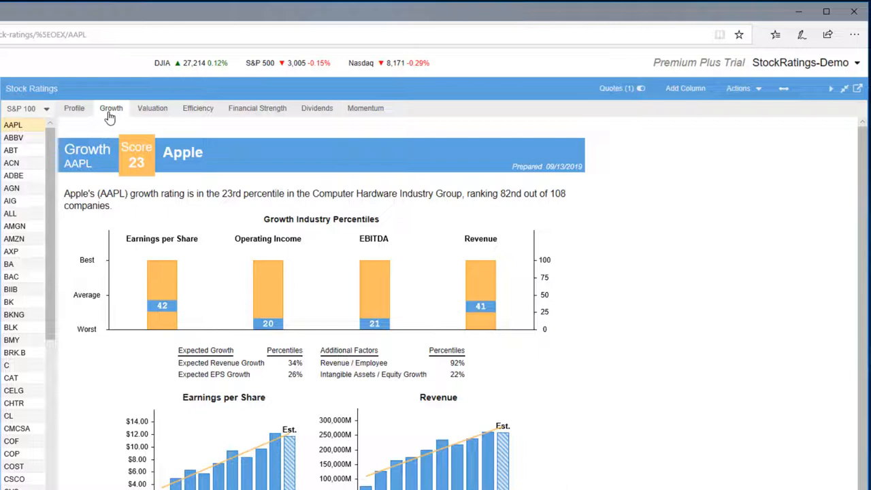
pyautogui.scroll(-3)
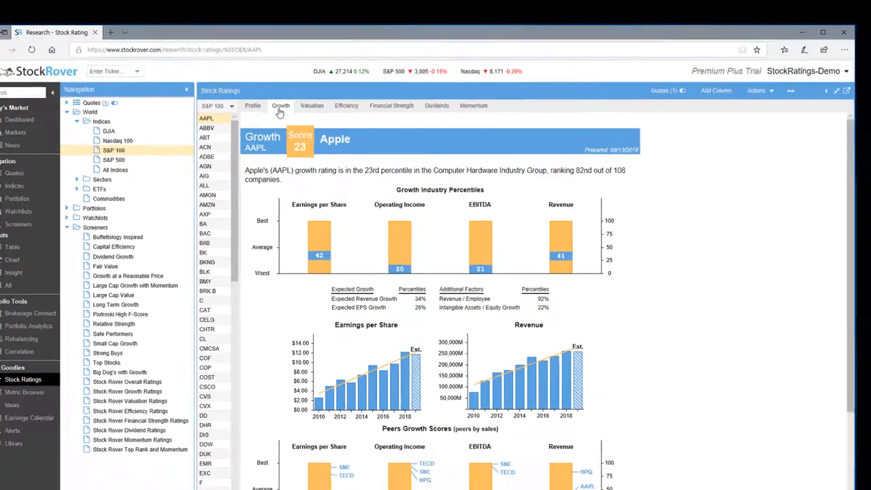
# Bring Apple's Earnings per Share and Revenue charts and Peers Growth Scores (SNE, TECD, HPQ) into view.
pyautogui.scroll(-3)
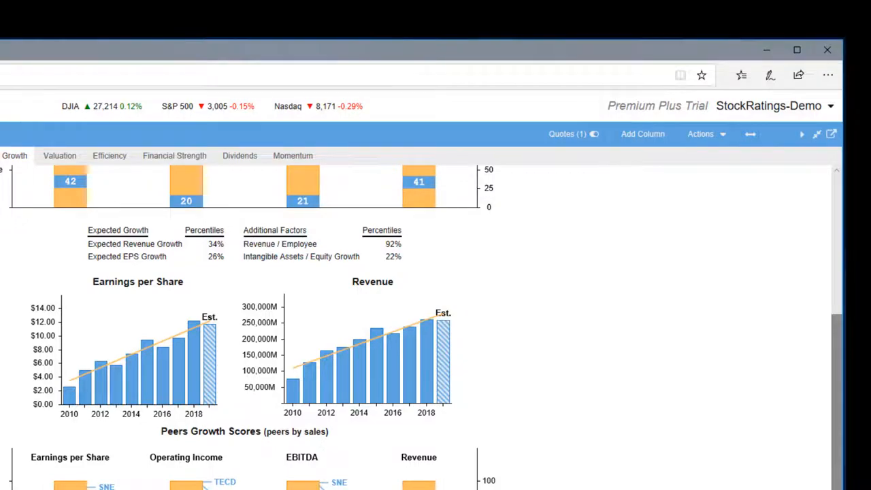
pyautogui.click(794, 49)
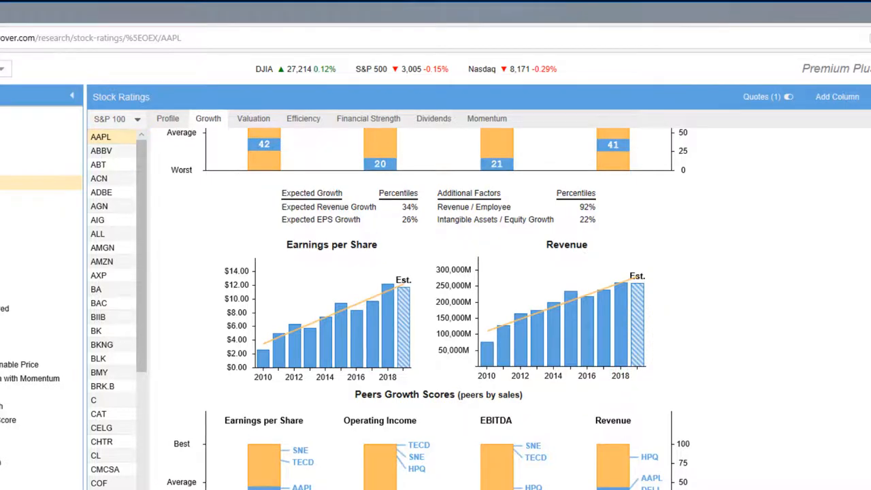
# Reach the Peers Analysis and jump to Jabil's (JBL) growth rating, 4th of 108 companies.
pyautogui.scroll(-3)
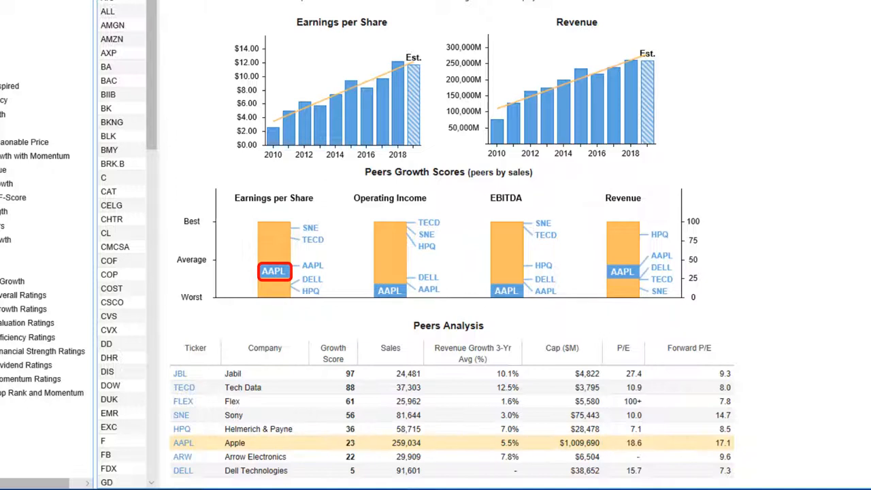
pyautogui.click(389, 291)
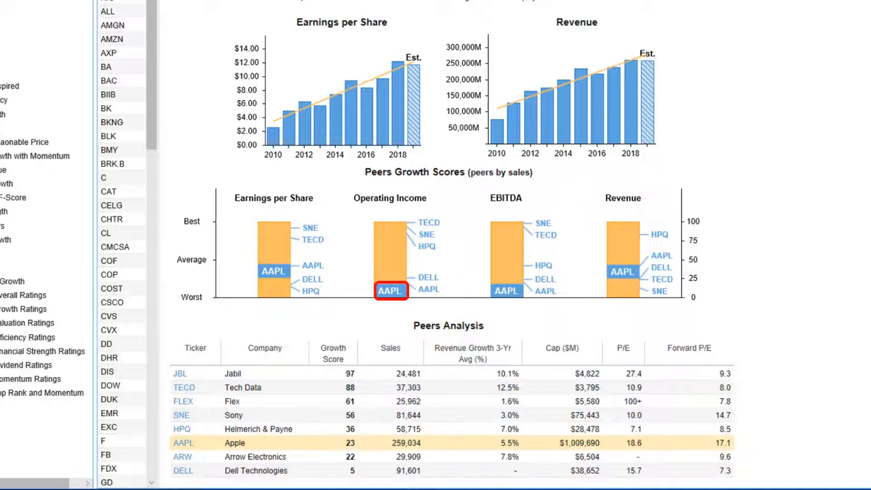
pyautogui.click(507, 291)
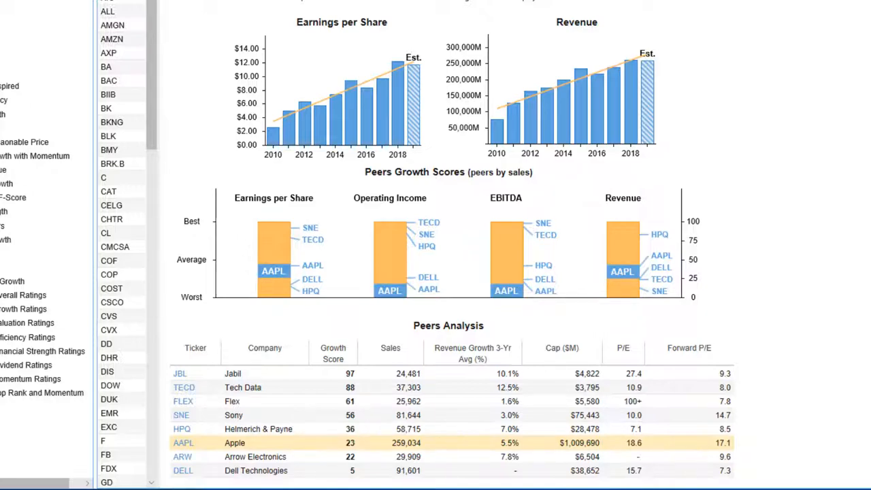
pyautogui.scroll(-3)
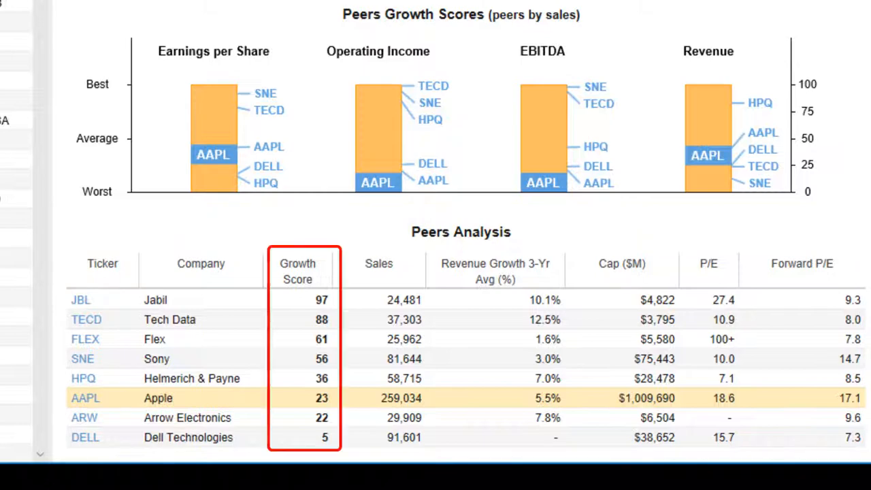
pyautogui.click(297, 271)
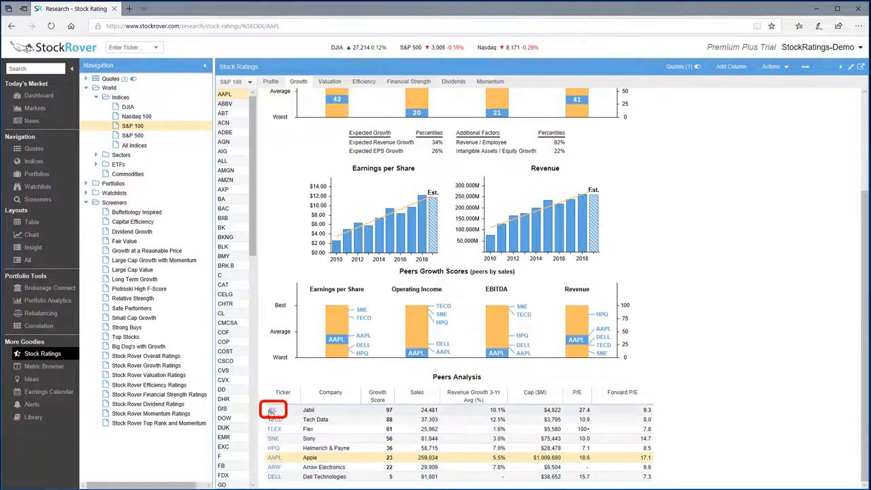
pyautogui.click(282, 411)
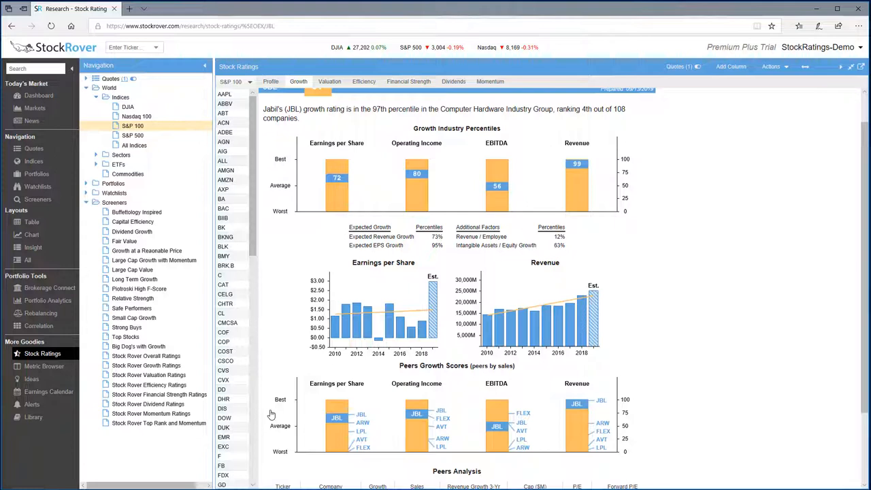
pyautogui.moveTo(76, 366)
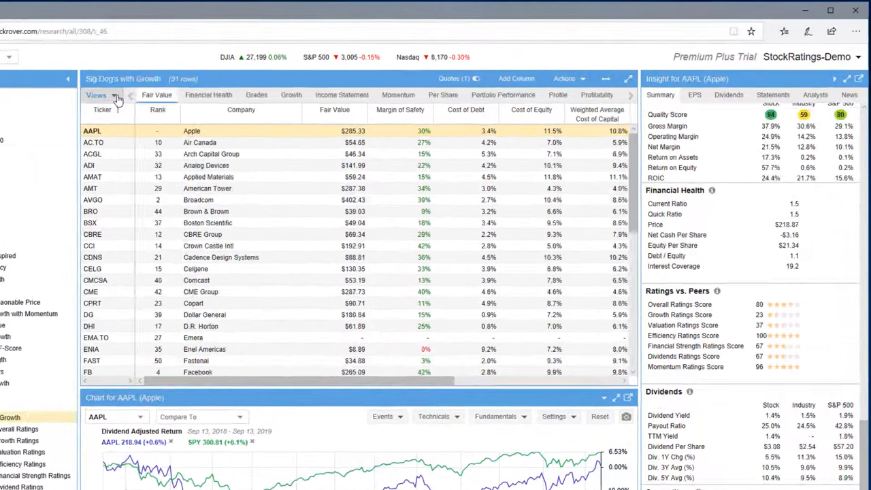
# Switch the Big Dog's with Growth table to the Stock Rover Ratings view.
pyautogui.click(96, 96)
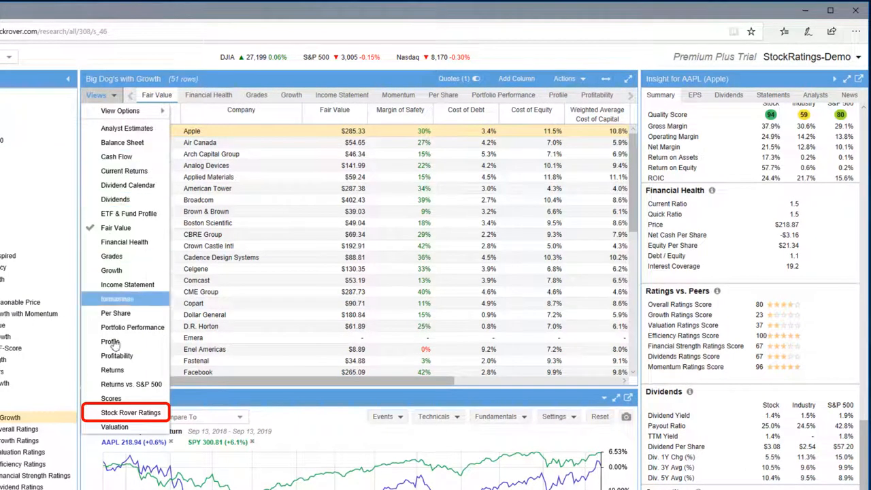
pyautogui.click(131, 414)
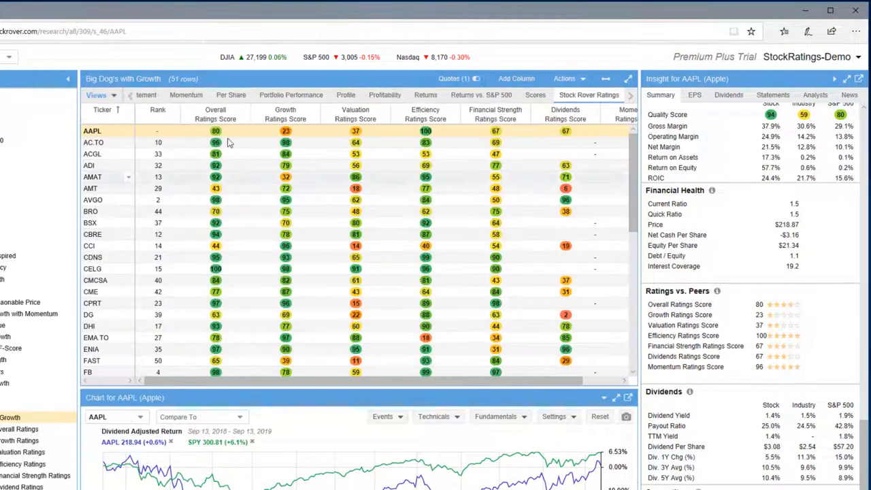
# Filter Overall Ratings Score to above 80 and bring up the screener's options.
pyautogui.click(243, 112)
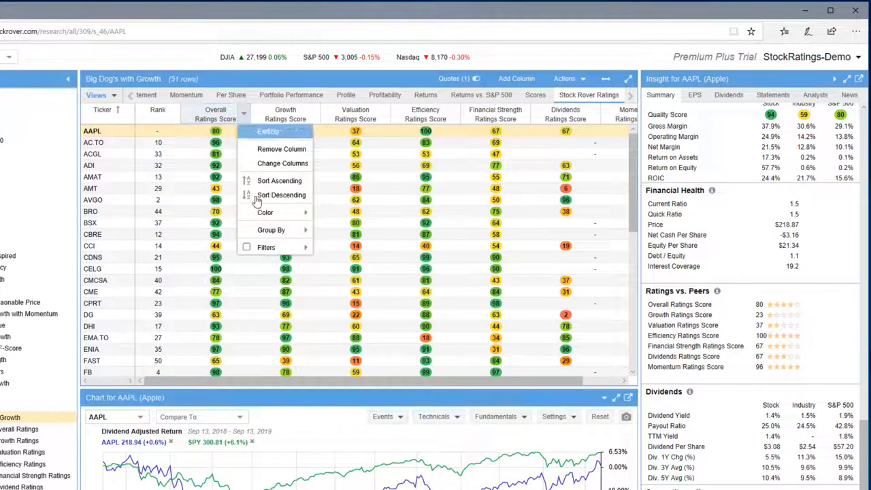
pyautogui.click(266, 248)
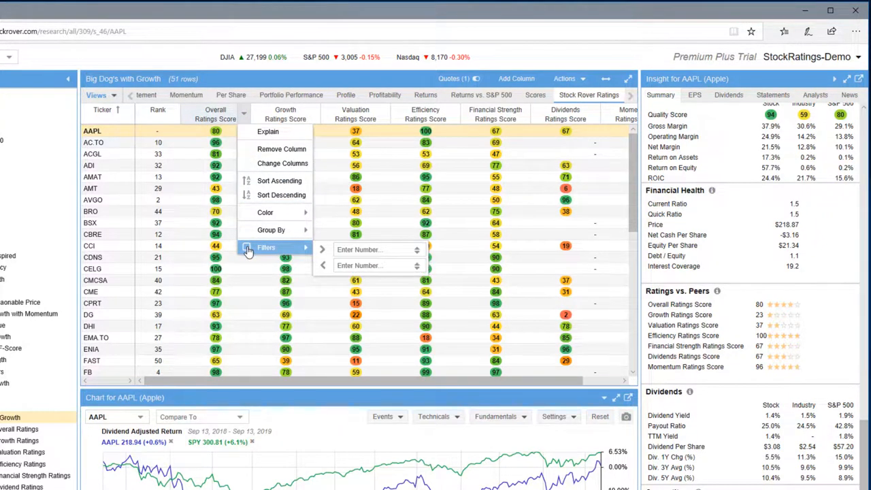
pyautogui.write('80')
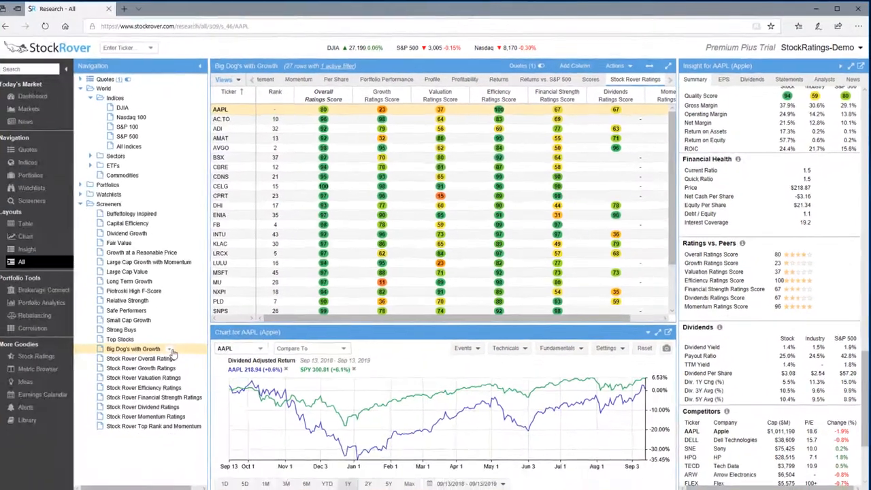
pyautogui.rightClick(139, 345)
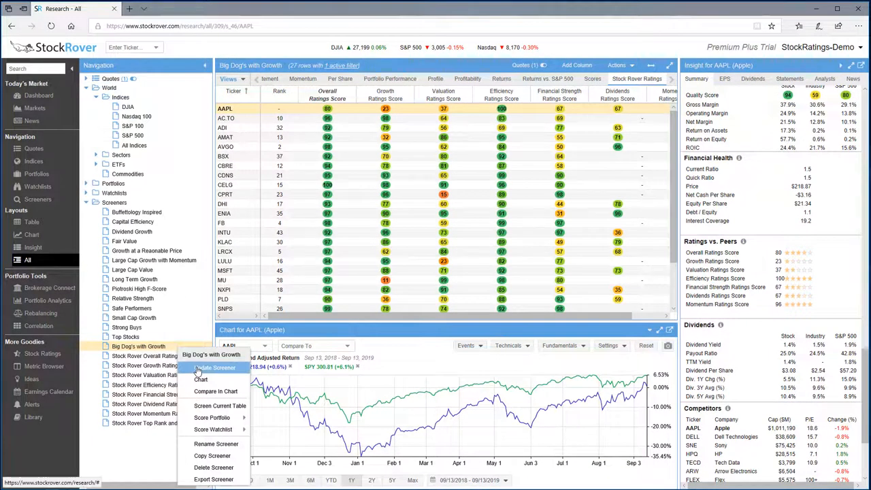
pyautogui.click(215, 367)
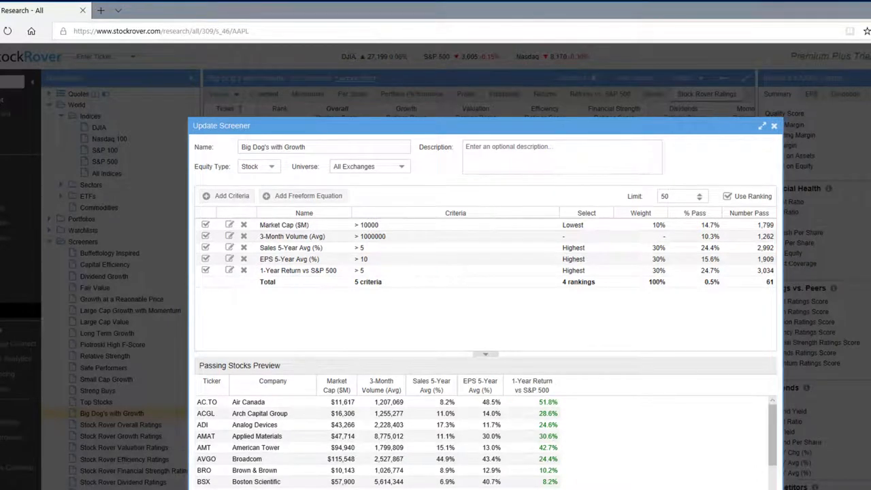
pyautogui.click(773, 128)
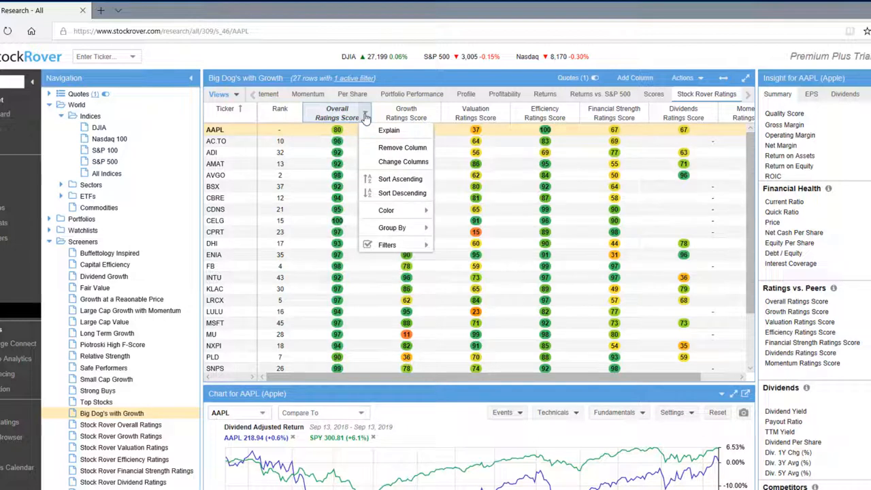
pyautogui.moveTo(403, 193)
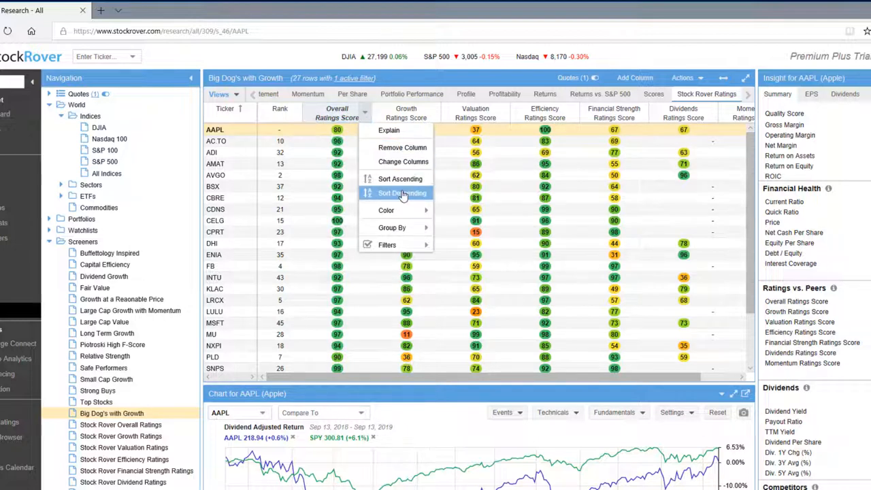
# Sort by Overall Ratings Score descending and dismiss the Active Filters summary.
pyautogui.click(402, 193)
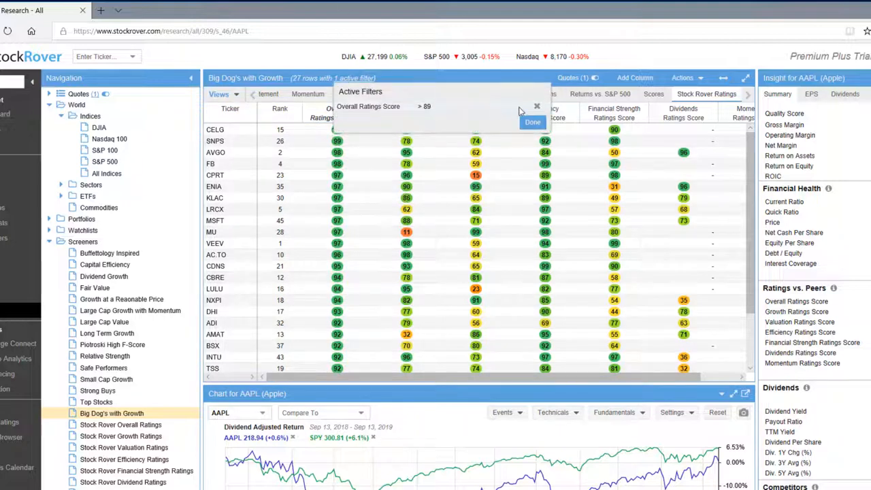
pyautogui.click(533, 123)
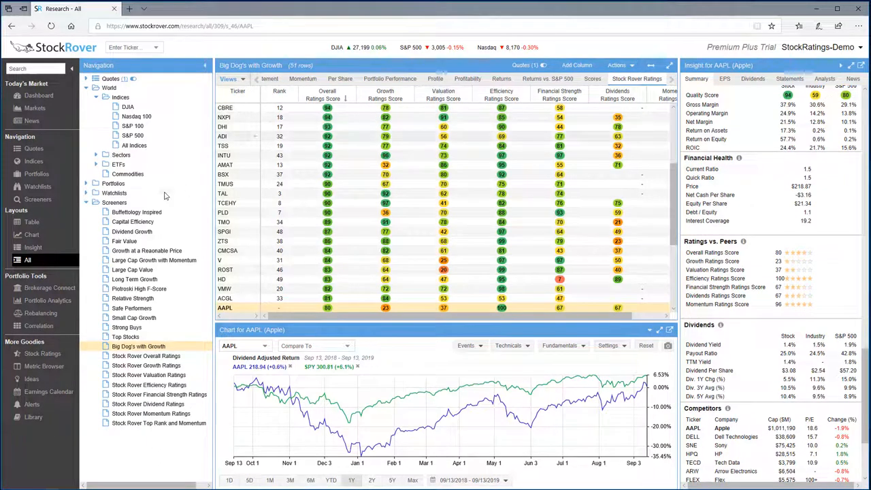
# Bring up the Stock Rover Growth Ratings screener's options to update its criteria.
pyautogui.rightClick(114, 201)
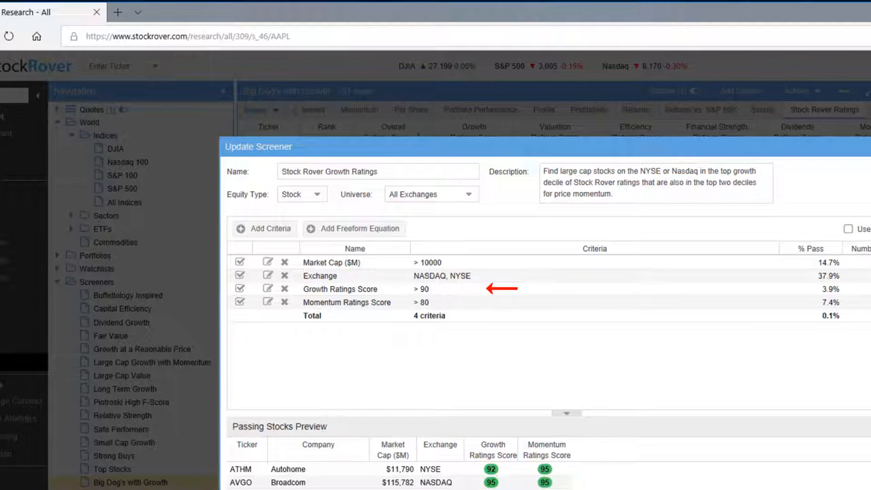
pyautogui.moveTo(501, 302)
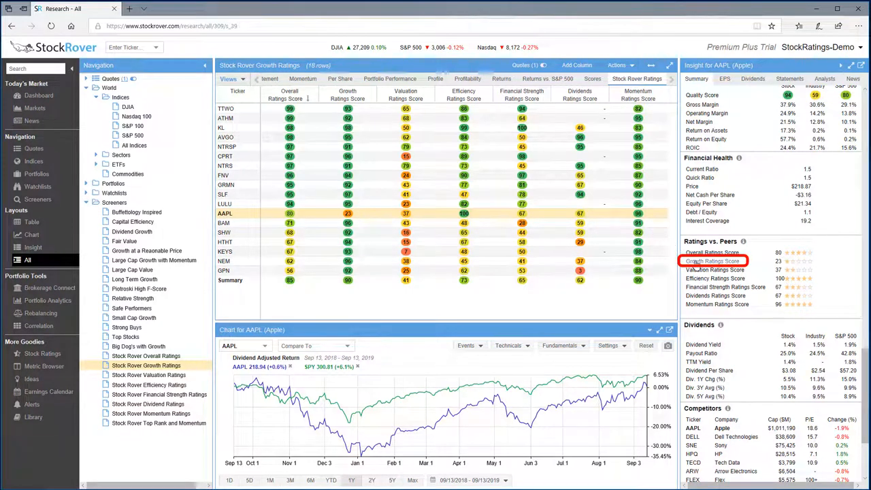
# Open Apple's detailed Growth Ratings Score from the Insight panel's Ratings vs. Peers.
pyautogui.click(713, 261)
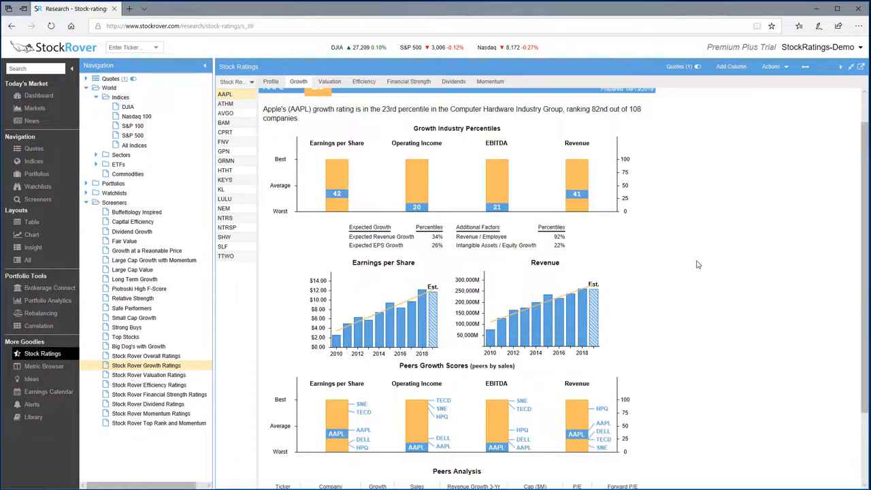